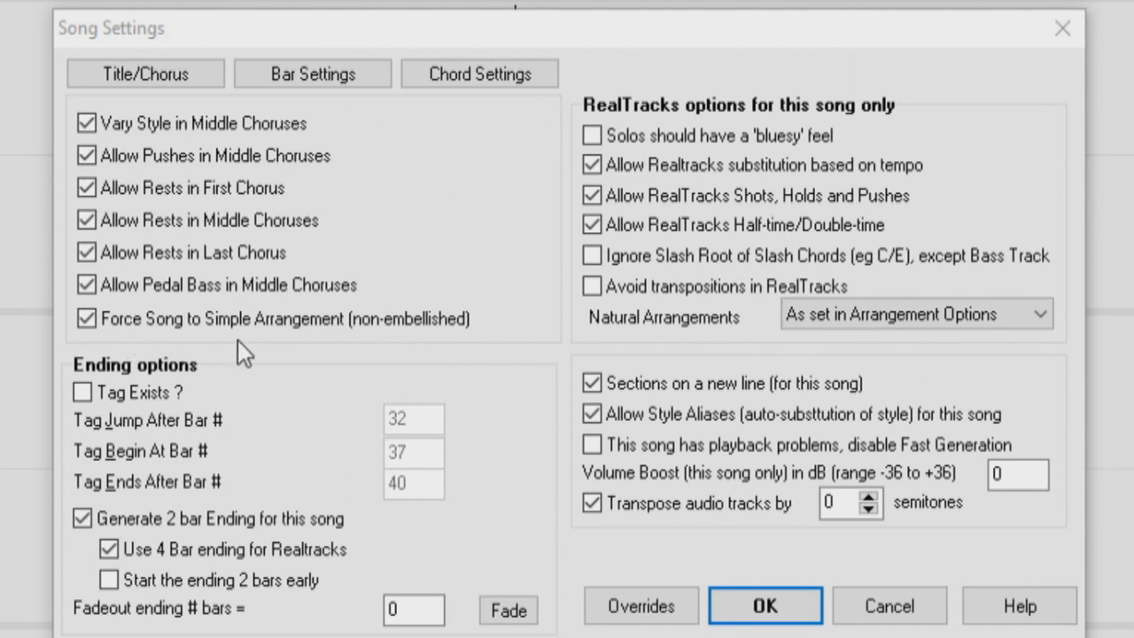
# - Confirm Song Settings with 'Force Song to Simple Arrangement (non-embellished)' enabled
pyautogui.click(762, 606)
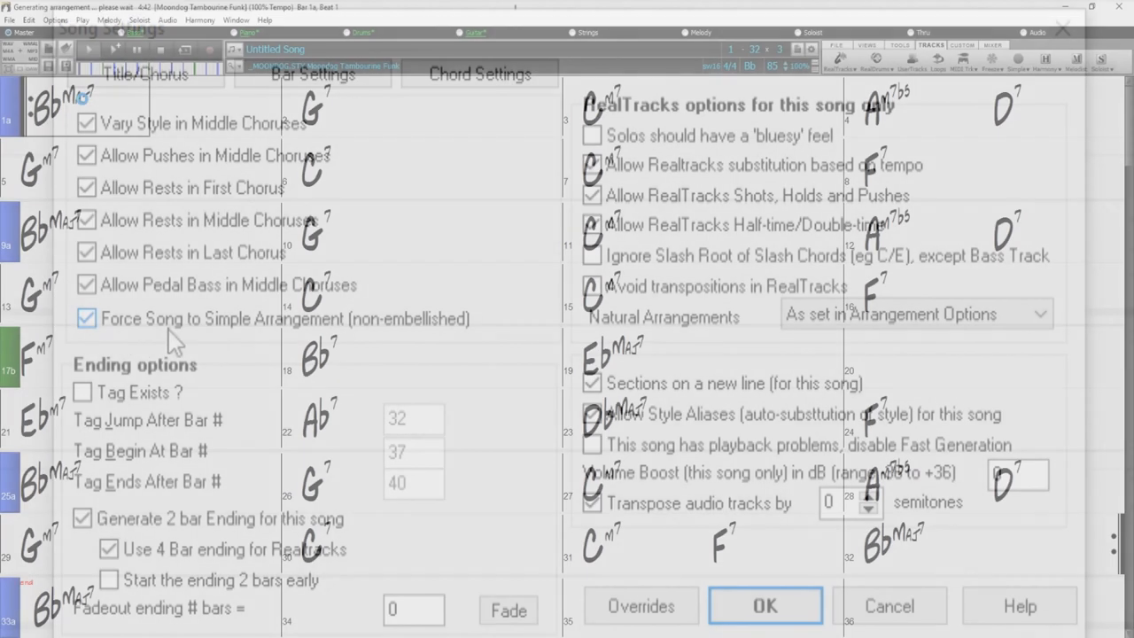
# - Start playback of NON SIMPLE.SGU and follow it through the opening bars of the chord sheet
pyautogui.click(766, 606)
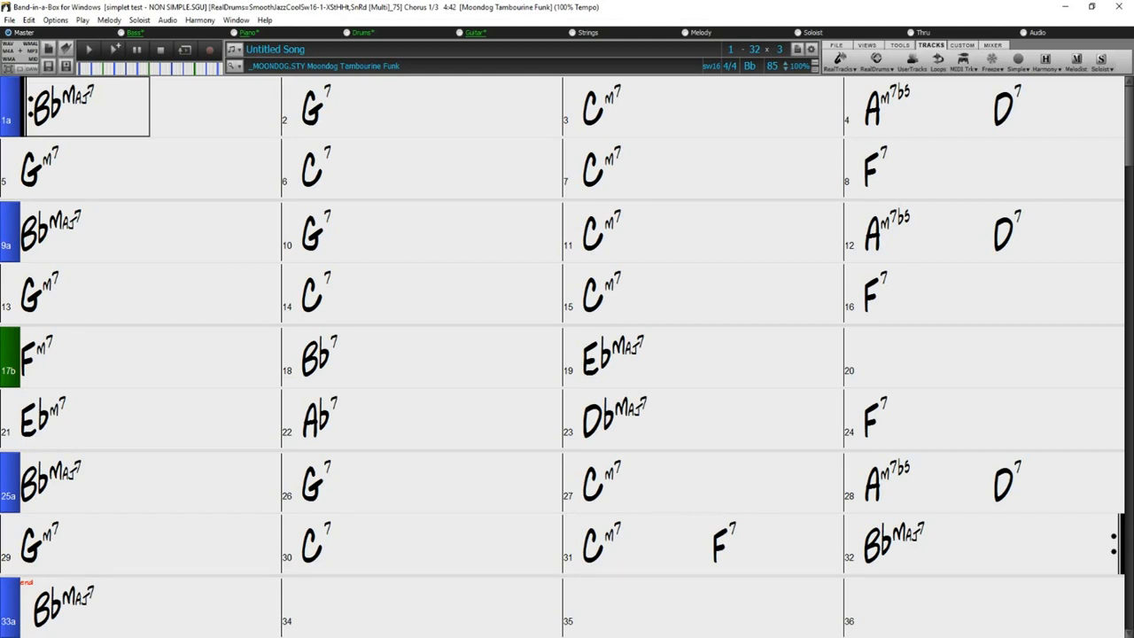
pyautogui.click(80, 115)
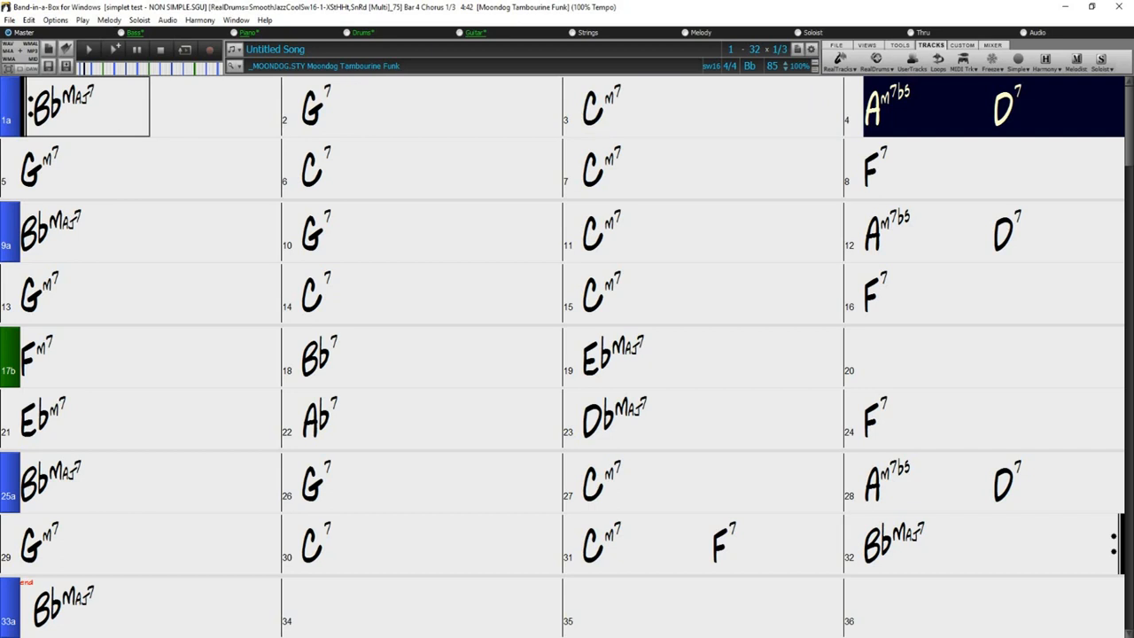
pyautogui.click(39, 174)
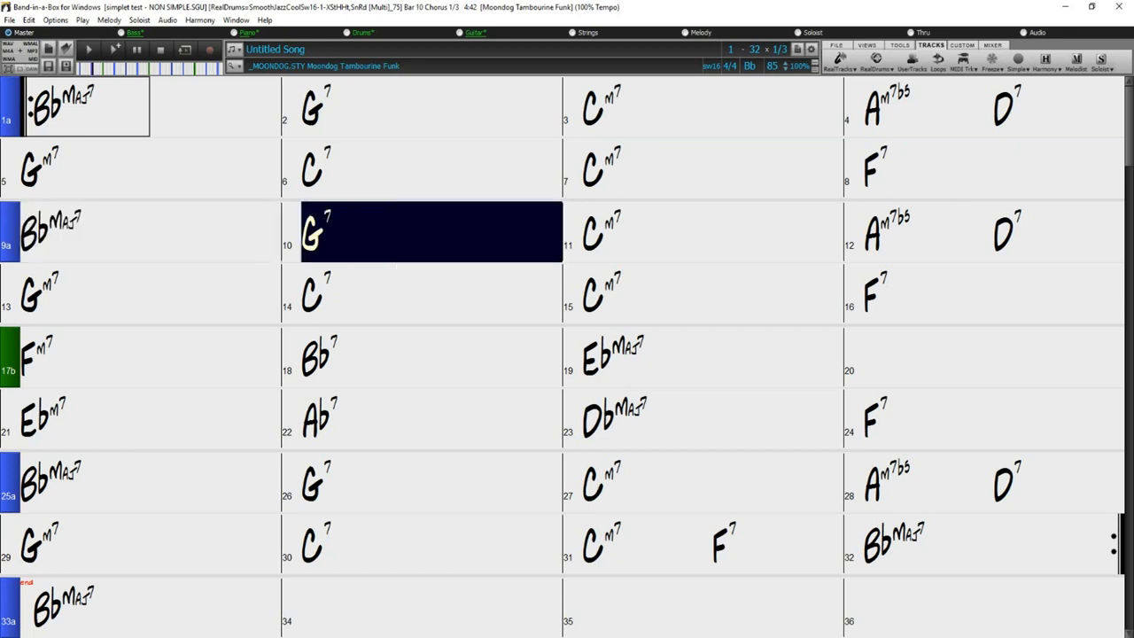
pyautogui.click(691, 232)
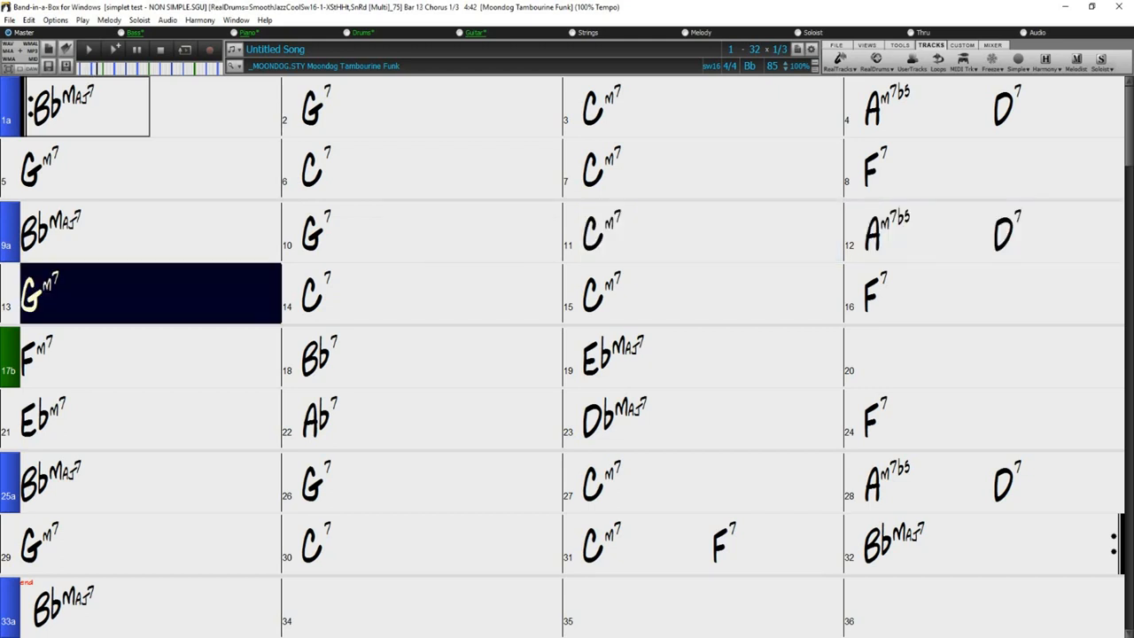
# - Continue playback through the later bars until the bass RealTracks picker is shown
pyautogui.click(429, 293)
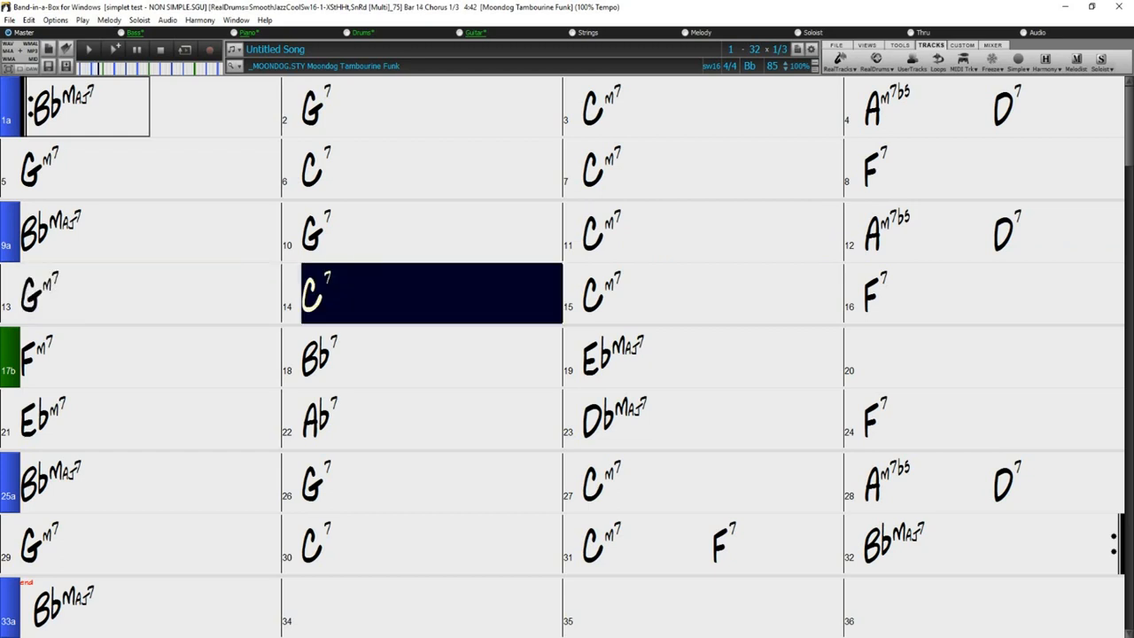
pyautogui.click(602, 293)
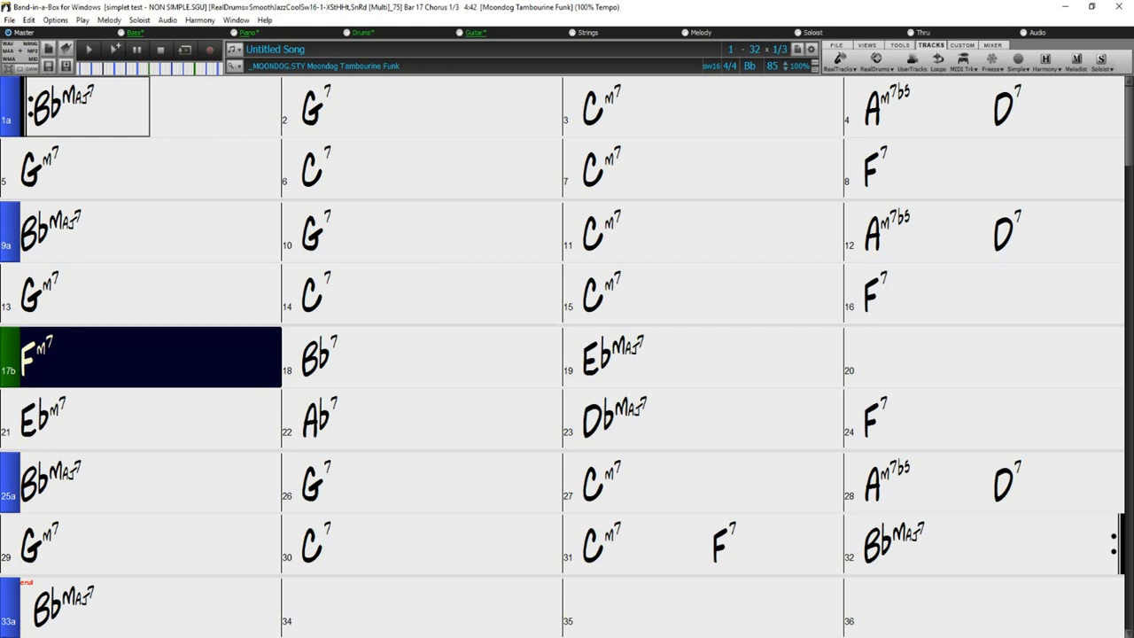
pyautogui.click(422, 370)
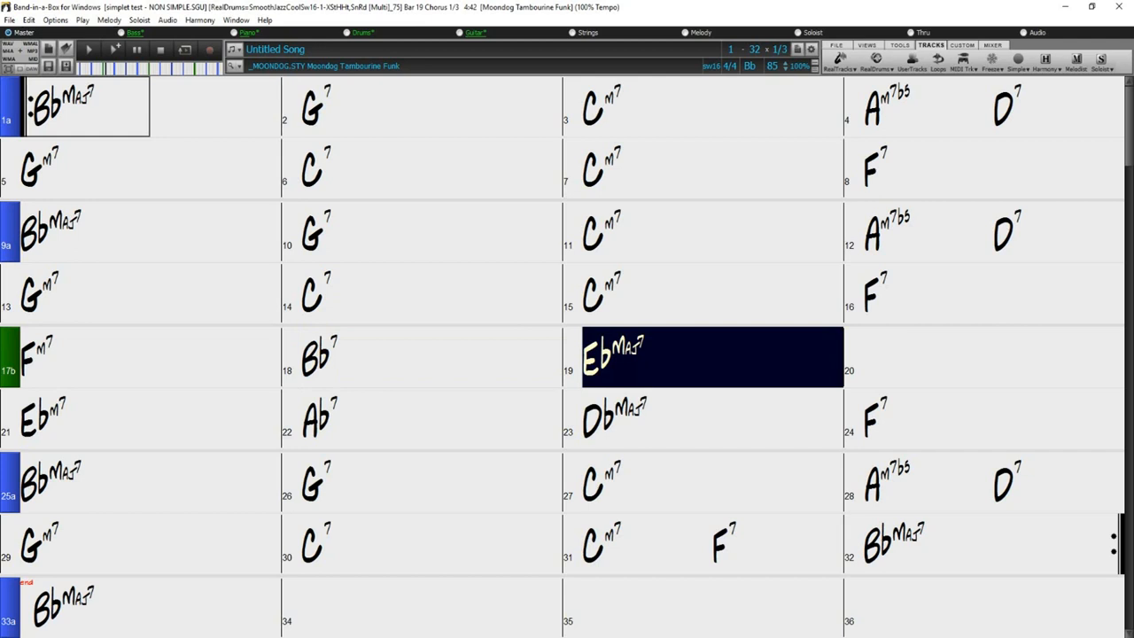
pyautogui.click(975, 366)
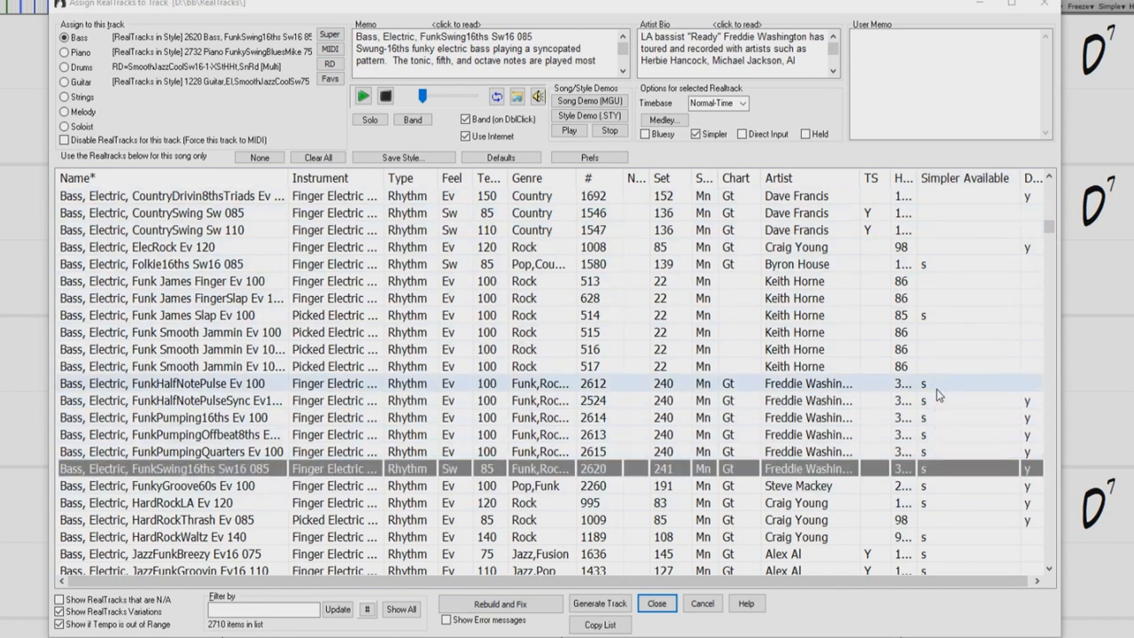
pyautogui.moveTo(876, 159)
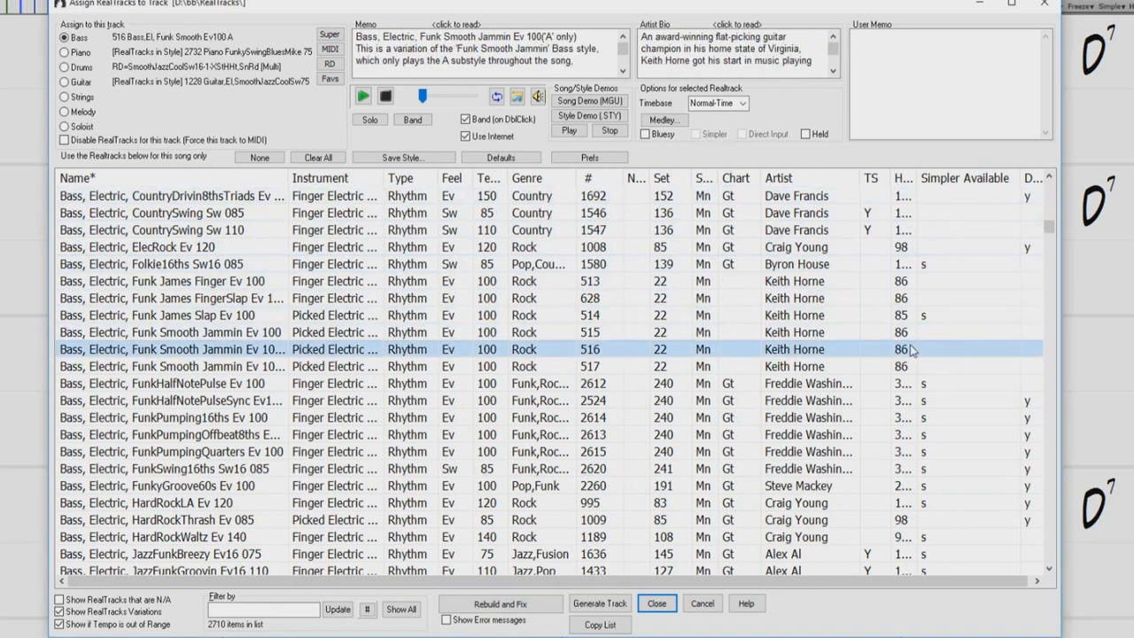
pyautogui.moveTo(934, 356)
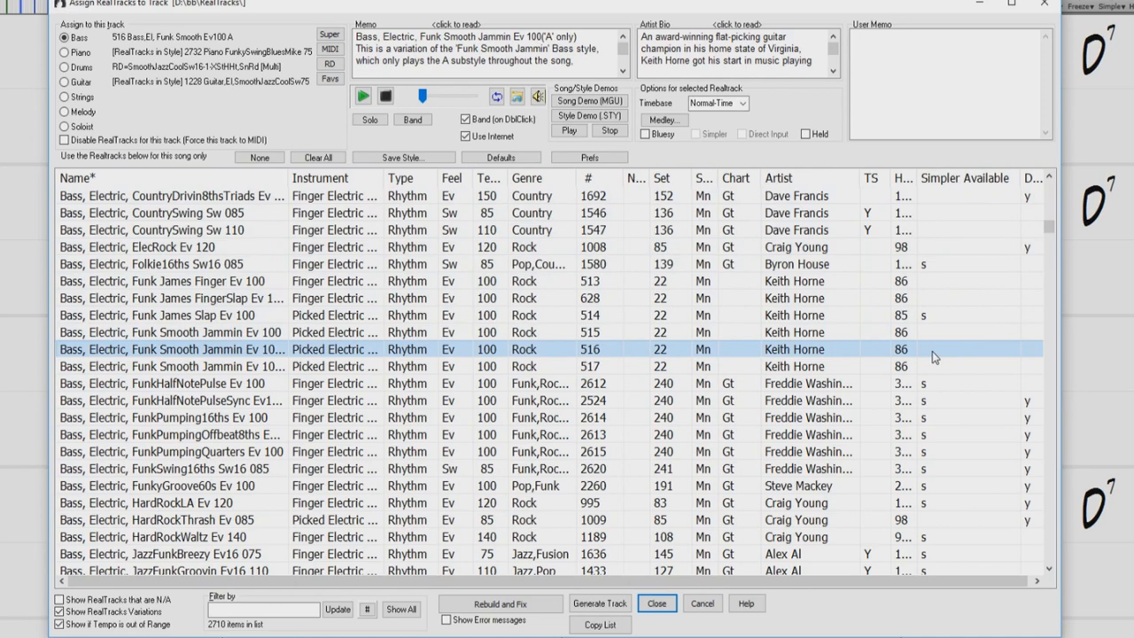
# - Assign the Bass, Electric, Funk Smooth Jammin Ev 100 RealTrack to the bass track
pyautogui.click(657, 602)
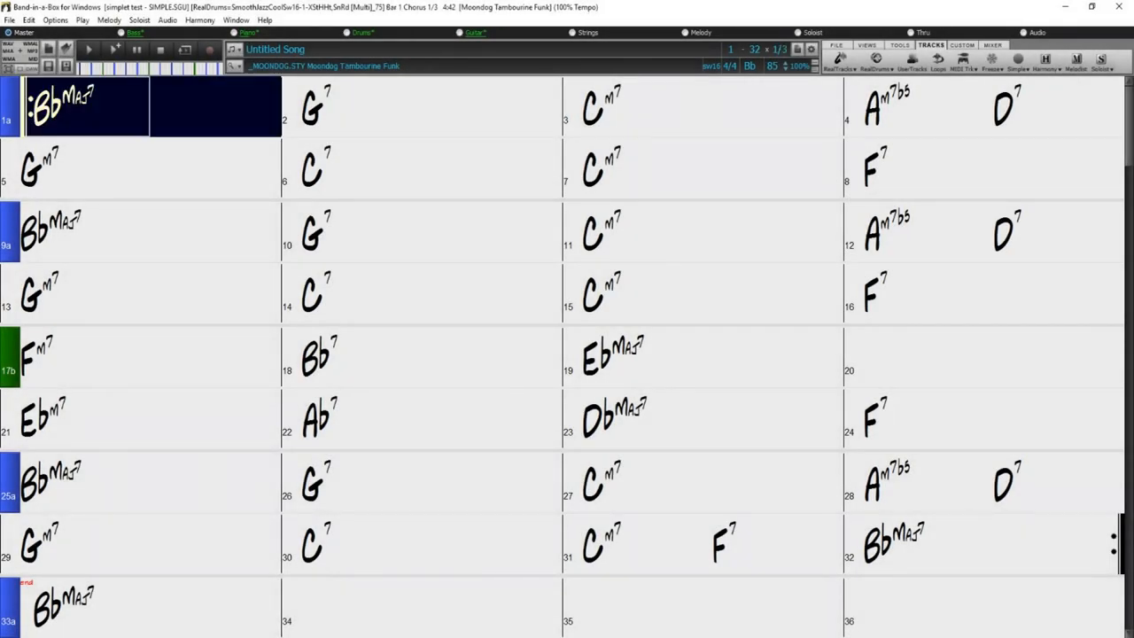
# - Load SIMPLE.SGU and play it through its opening bars to hear the simpler arrangement
pyautogui.click(411, 106)
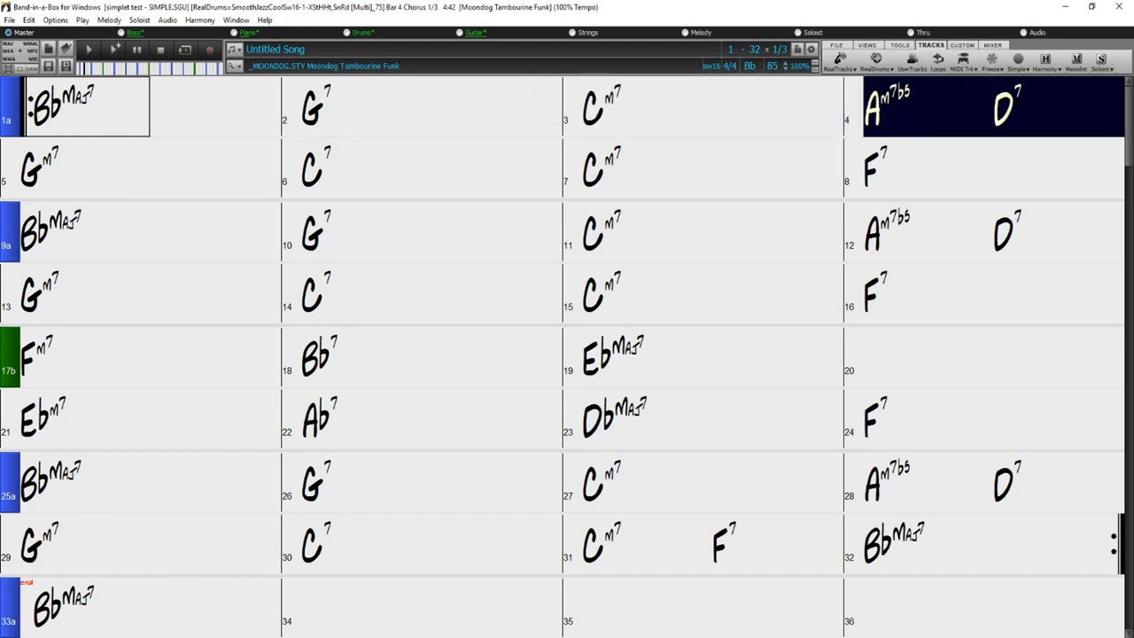
pyautogui.click(39, 168)
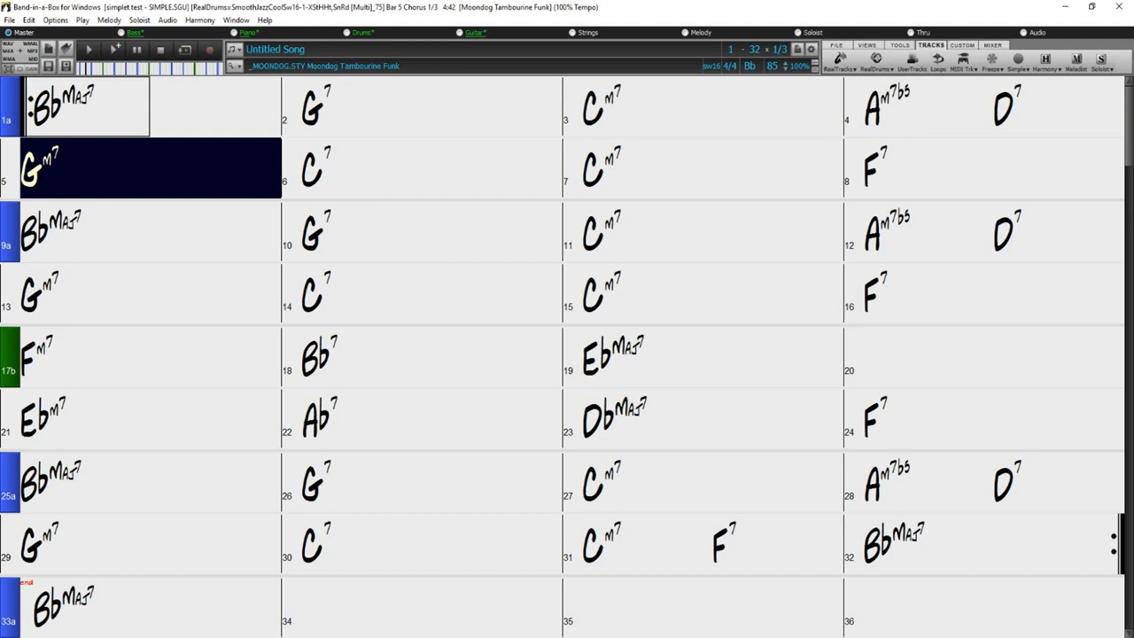
pyautogui.click(316, 166)
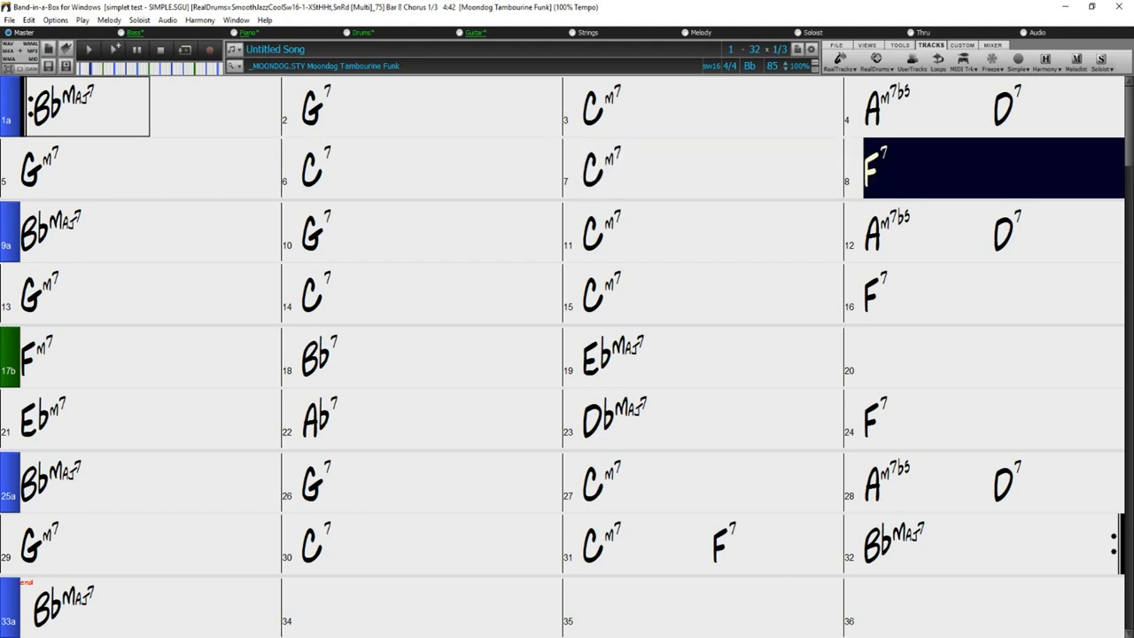
pyautogui.click(53, 245)
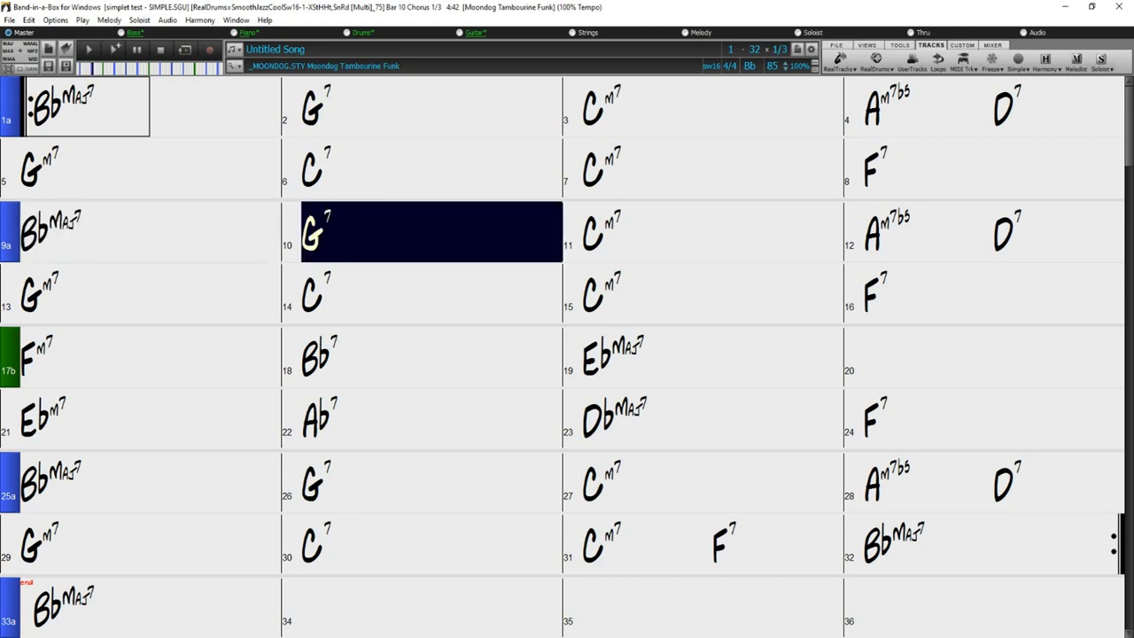
pyautogui.click(700, 246)
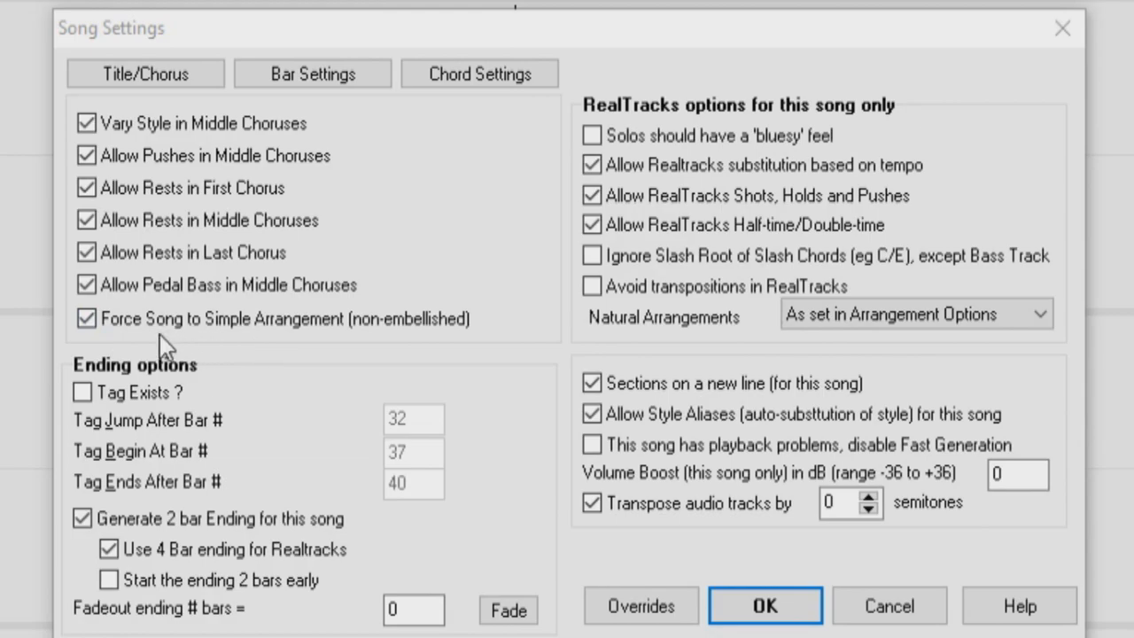
# - Confirm Song Settings with 'Force Song to Simple Arrangement' enabled
pyautogui.click(765, 606)
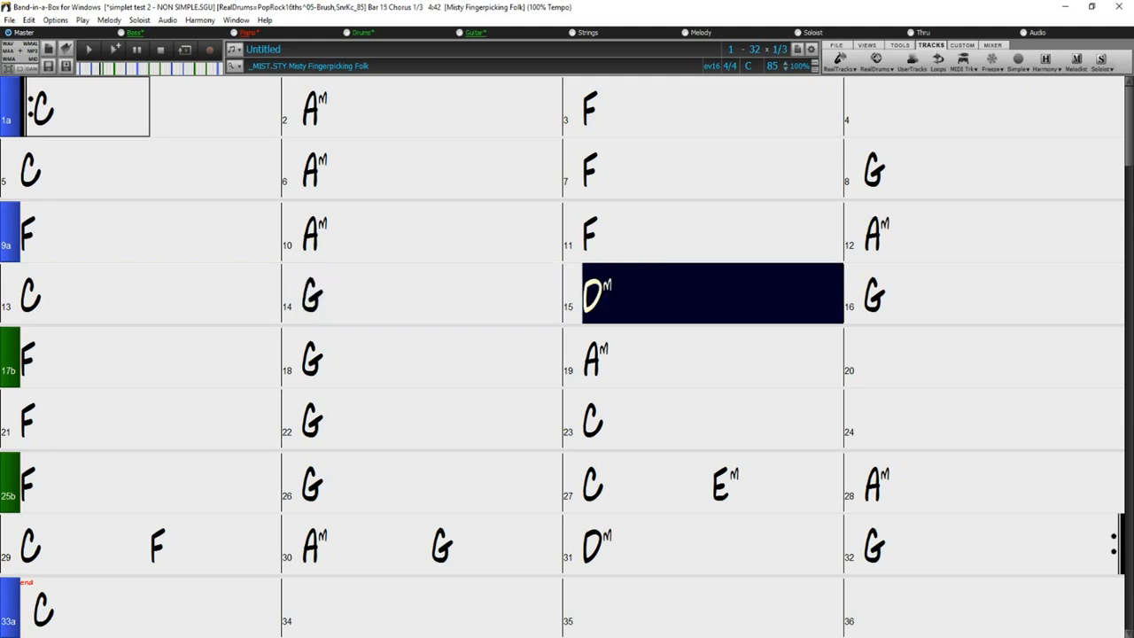
pyautogui.click(993, 295)
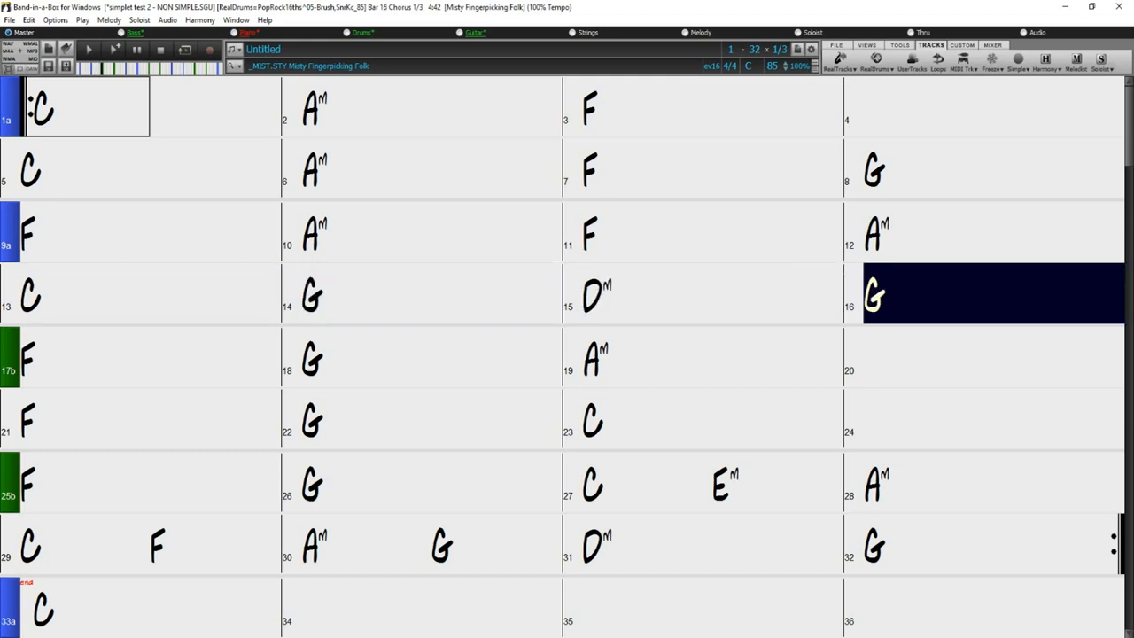
pyautogui.click(32, 358)
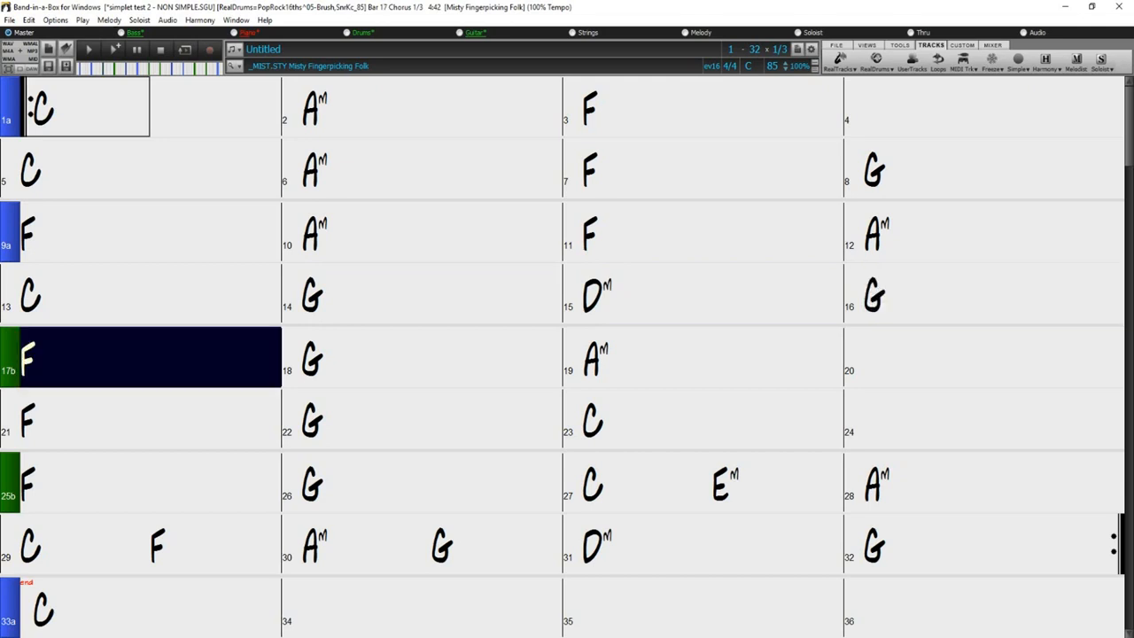
pyautogui.click(422, 358)
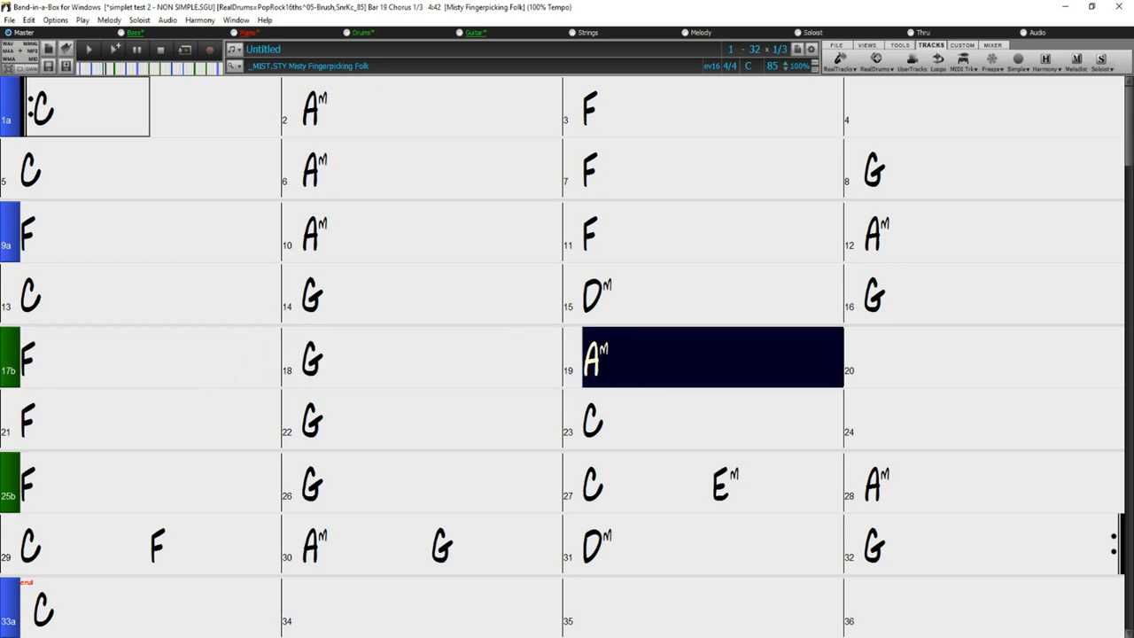
pyautogui.click(992, 376)
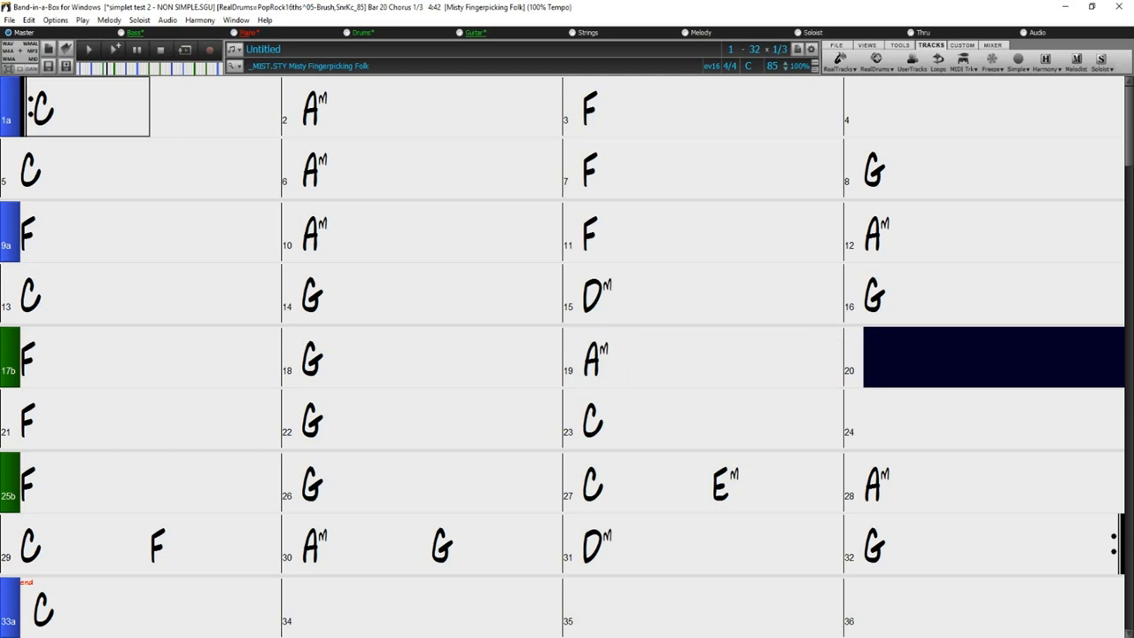
pyautogui.click(34, 422)
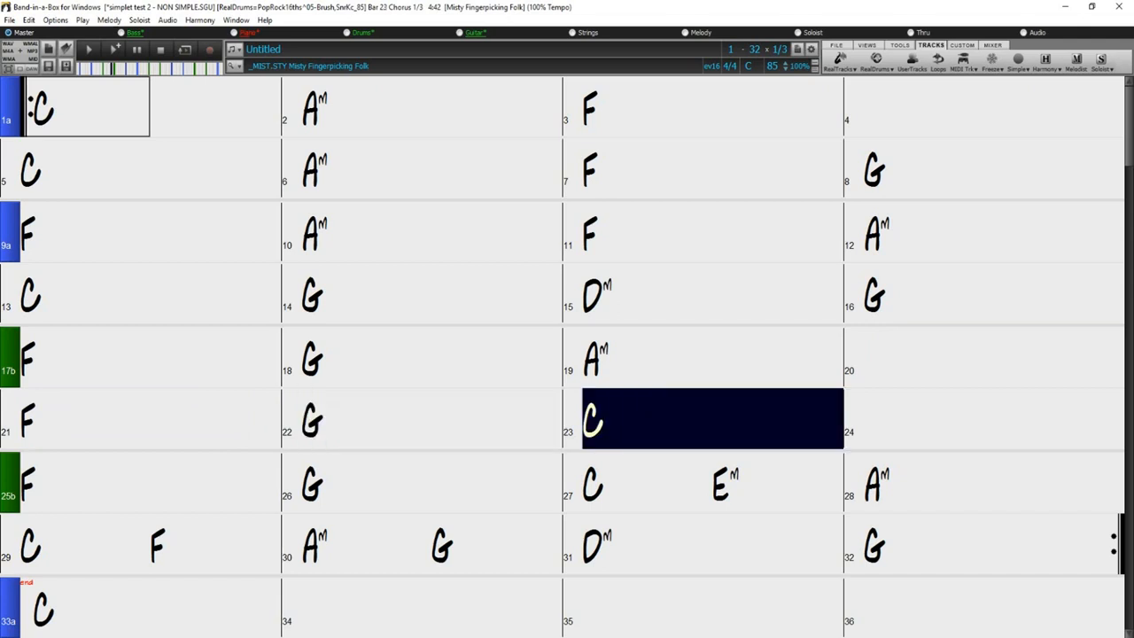
pyautogui.click(992, 423)
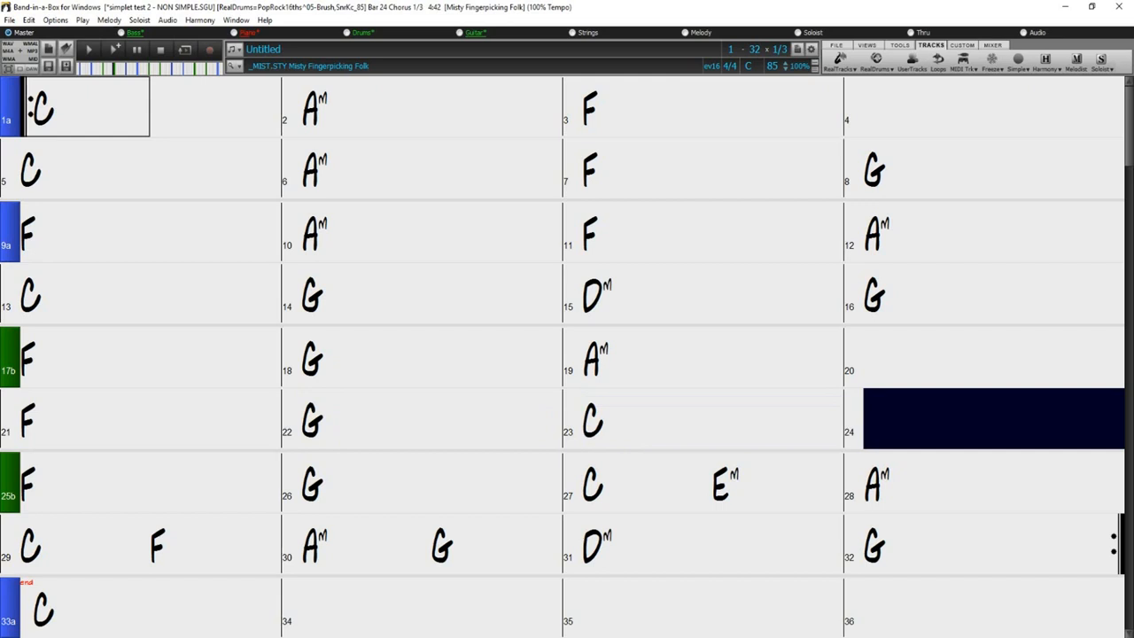
pyautogui.click(35, 496)
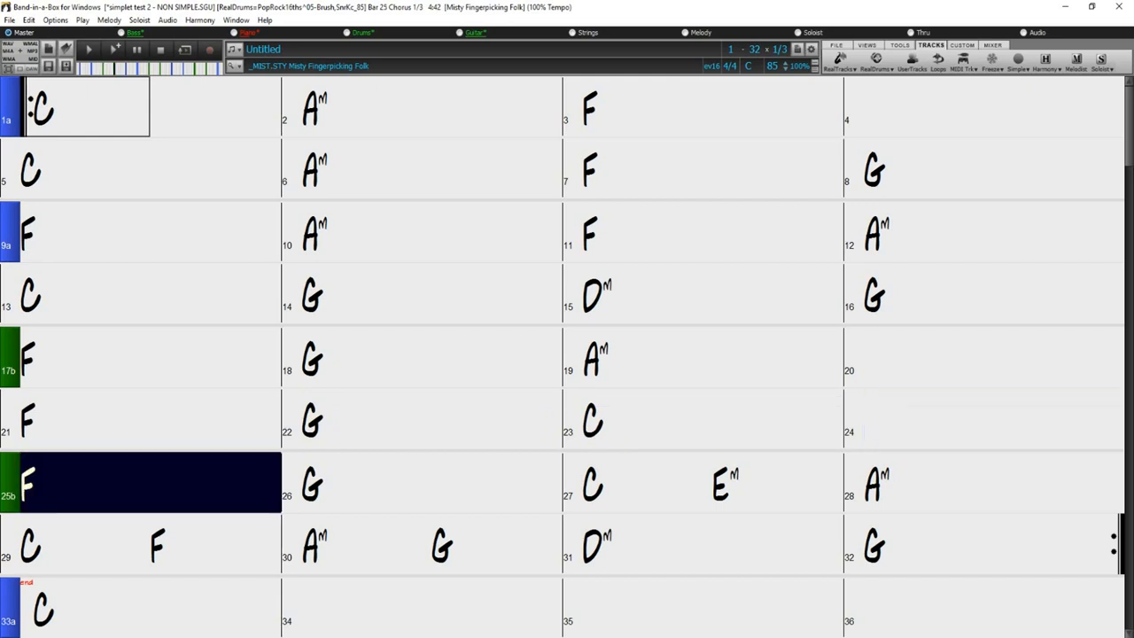
pyautogui.click(411, 496)
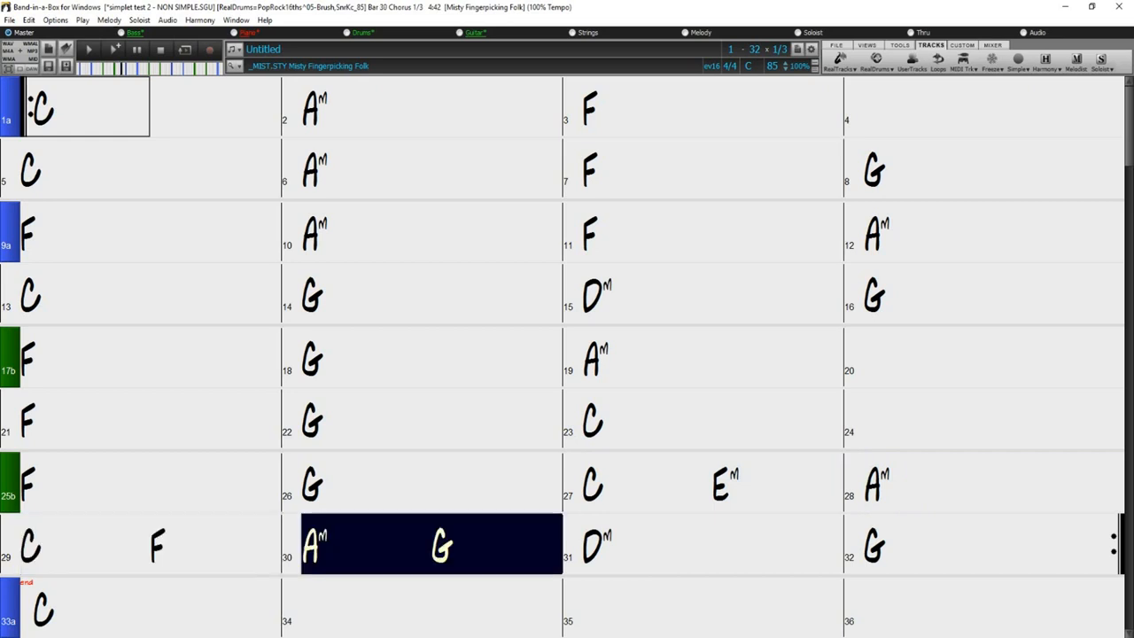
pyautogui.click(599, 548)
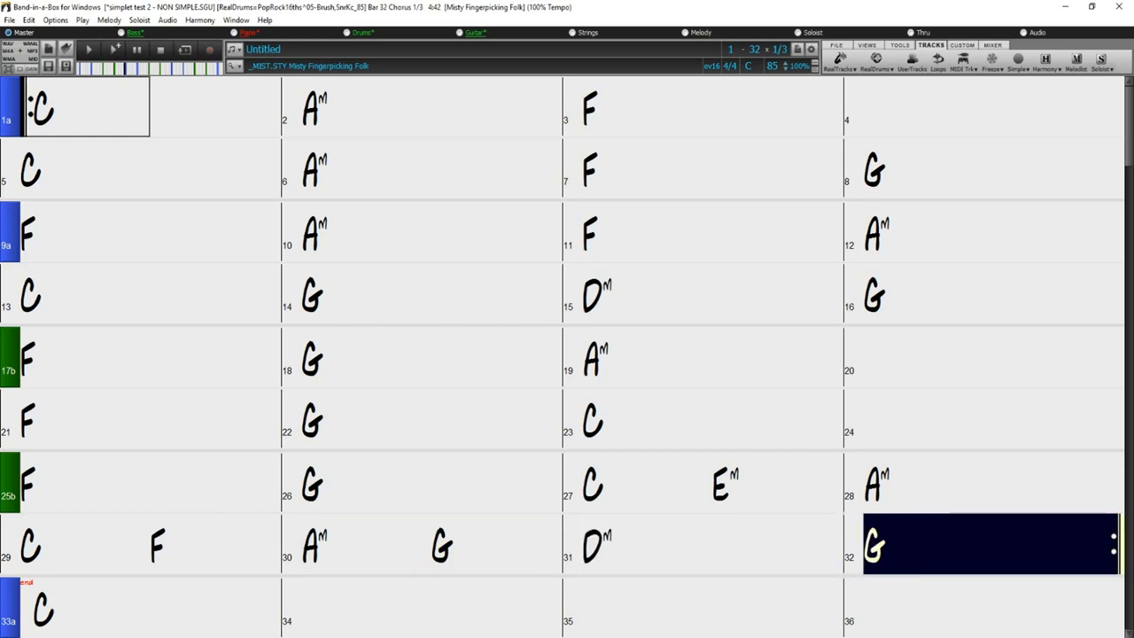
pyautogui.click(592, 421)
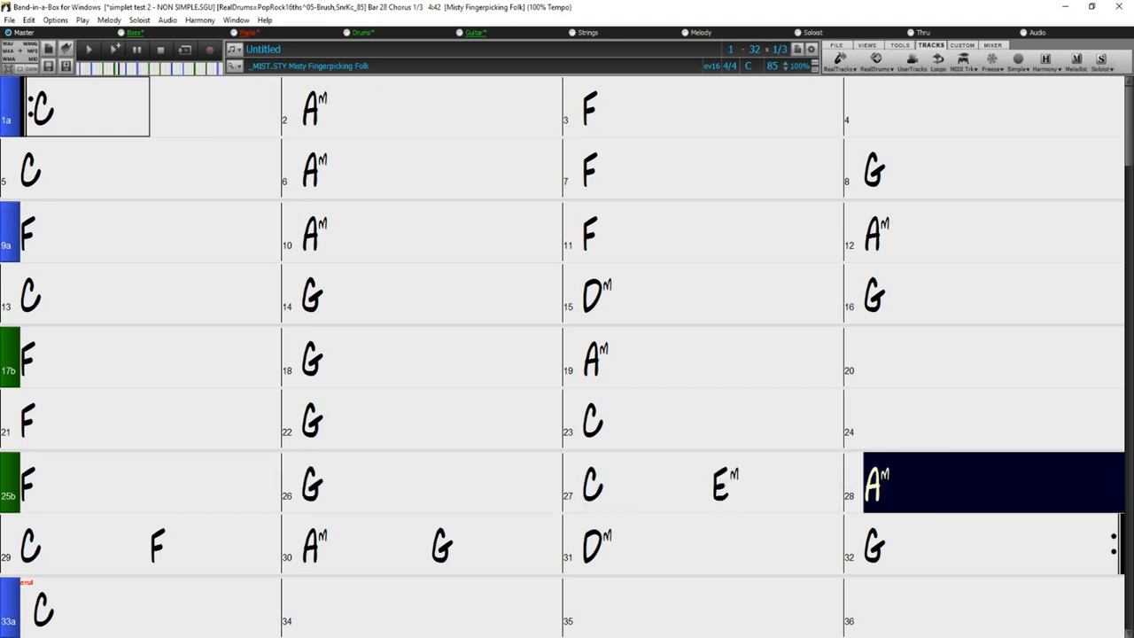
pyautogui.click(32, 545)
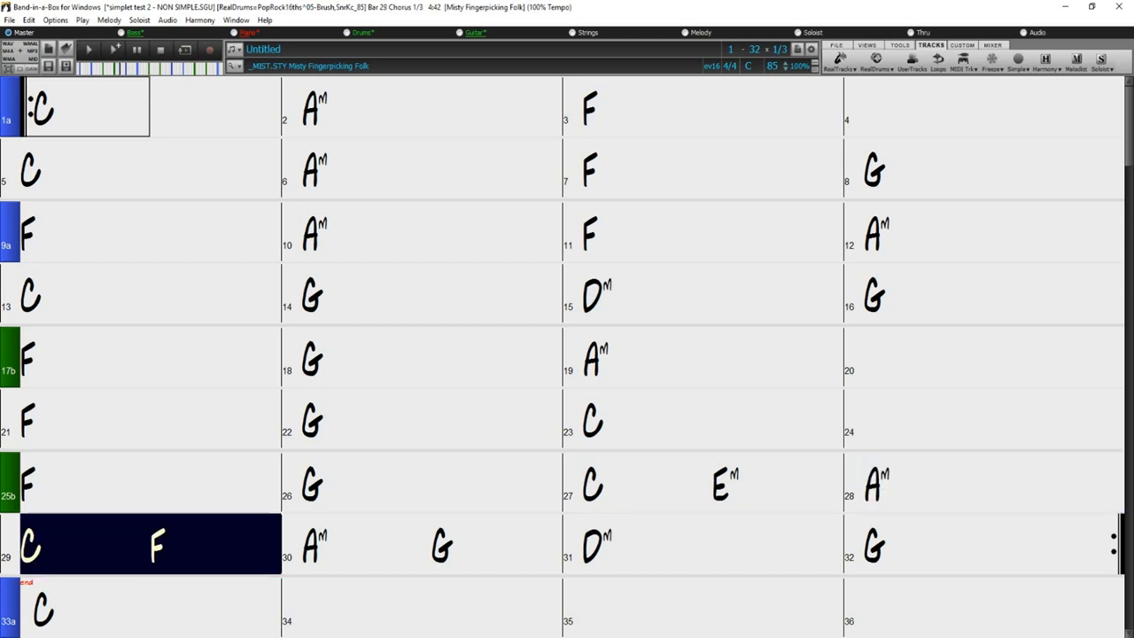
pyautogui.click(439, 546)
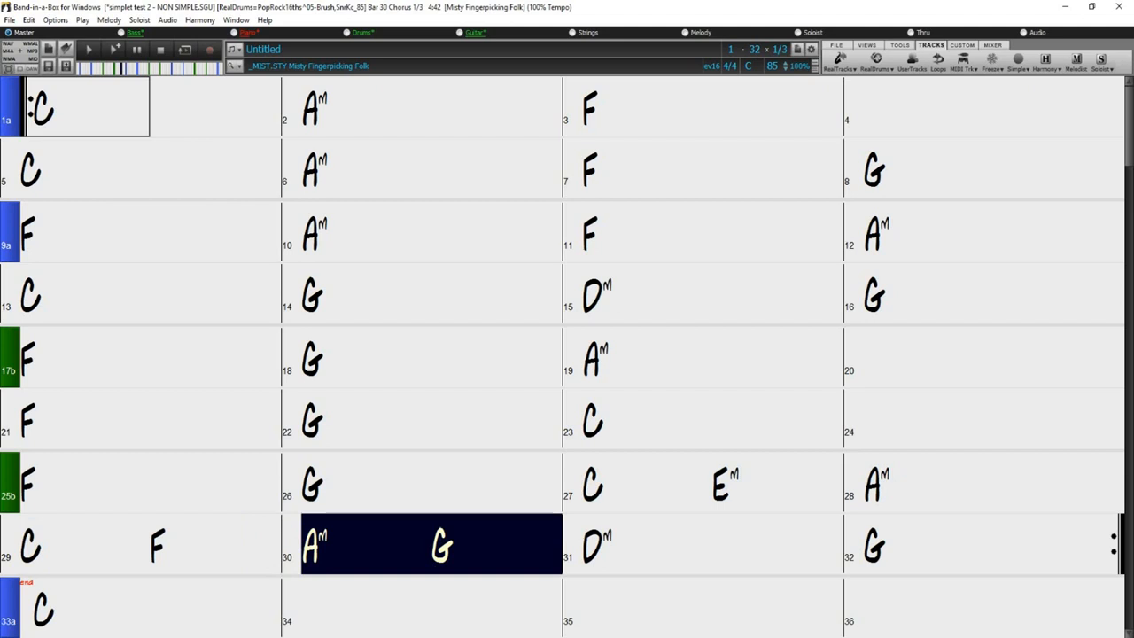
pyautogui.click(596, 546)
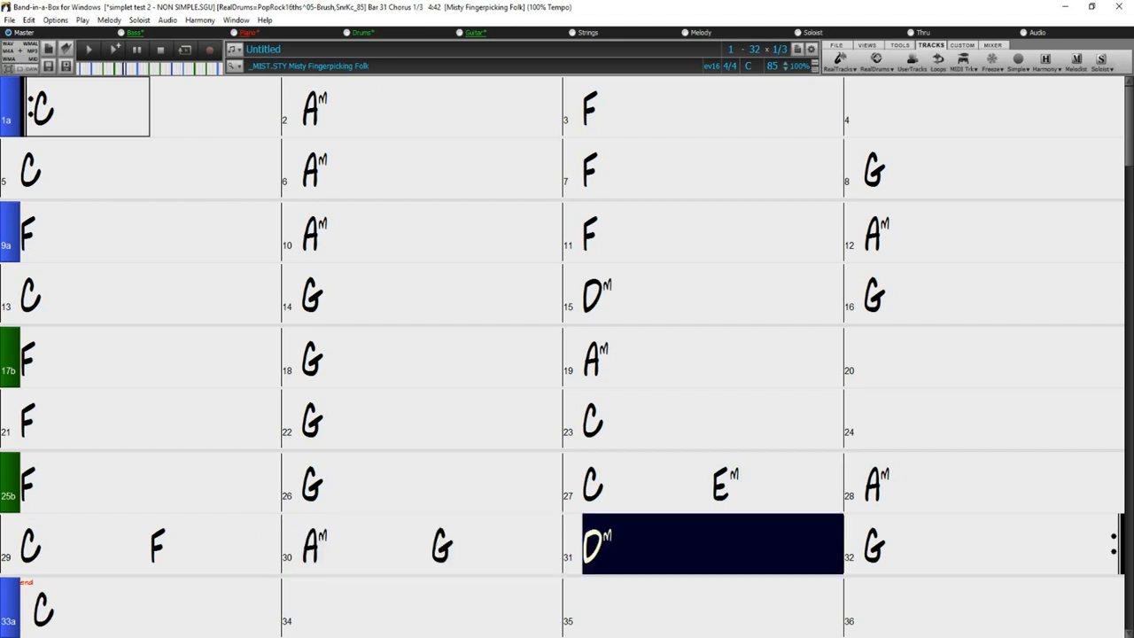
pyautogui.click(877, 546)
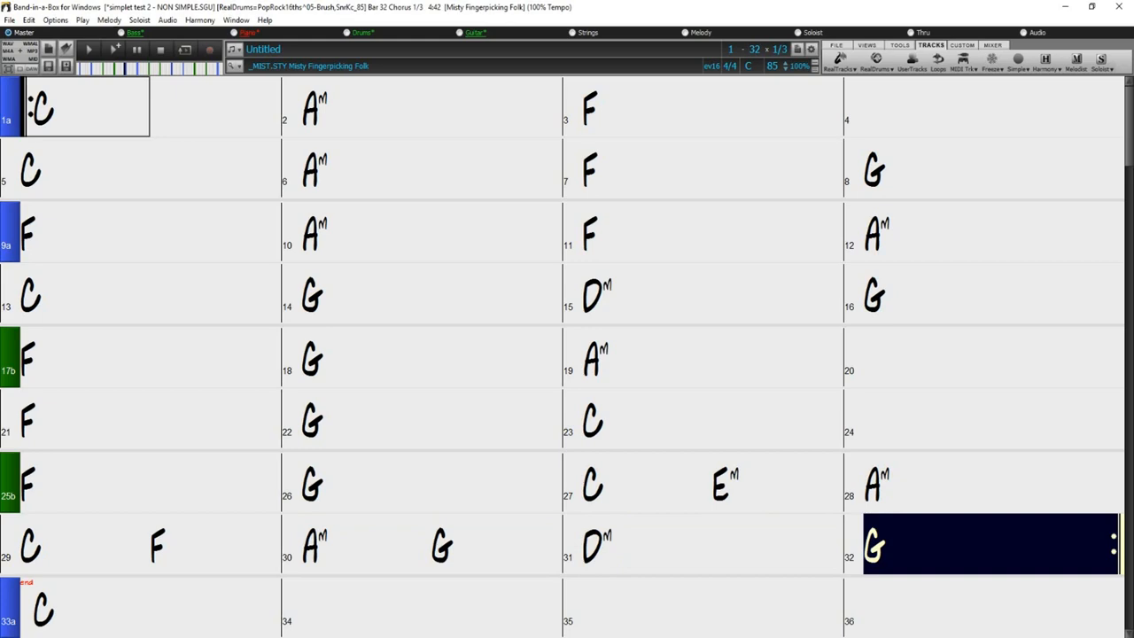
pyautogui.click(97, 110)
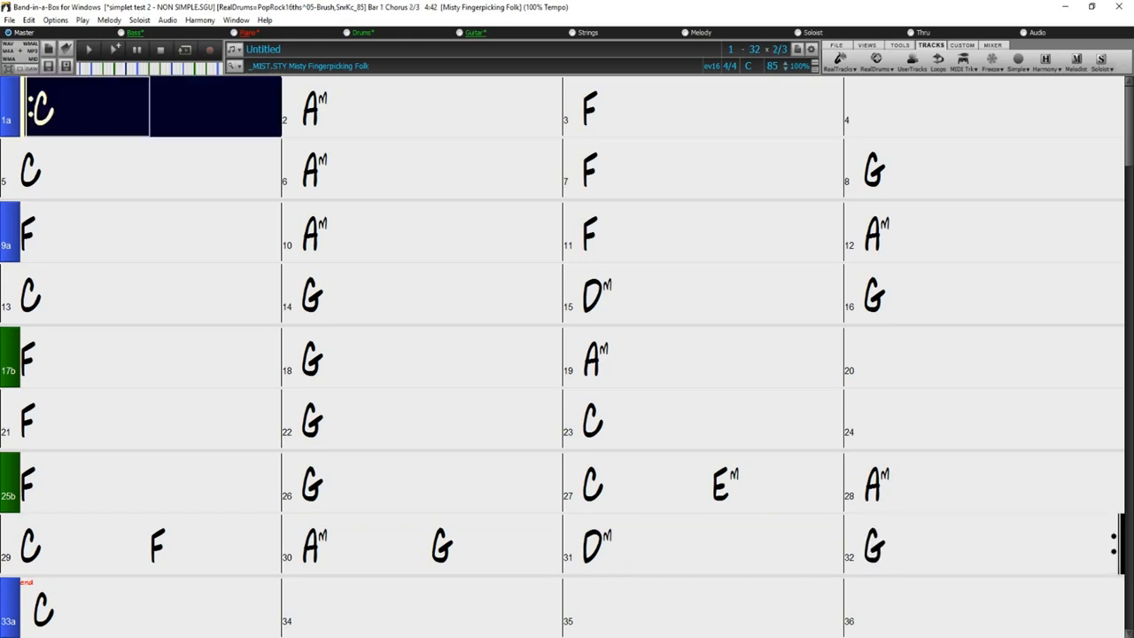